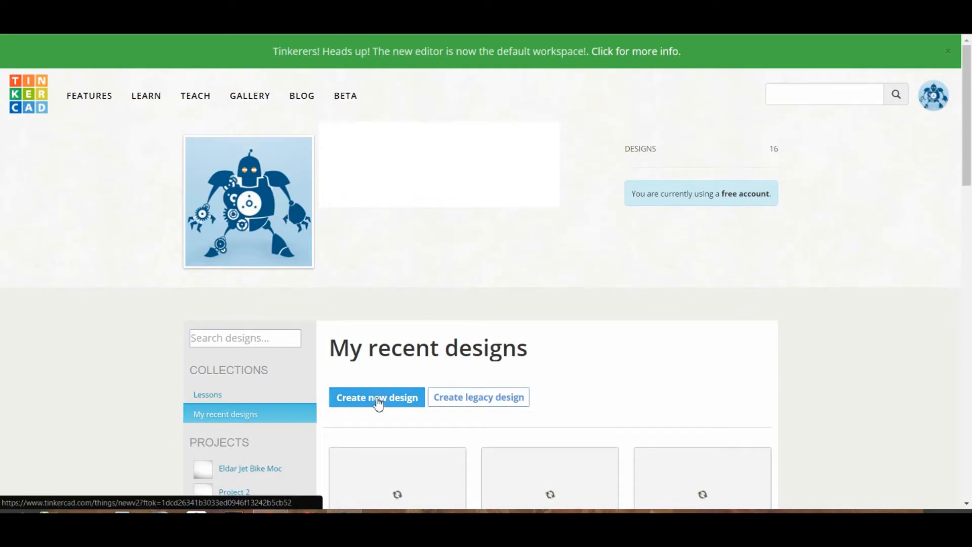
Step: Create a new blank design from the dashboard, opening an empty workplane
{"action": "left_click", "coordinate": [377, 397]}
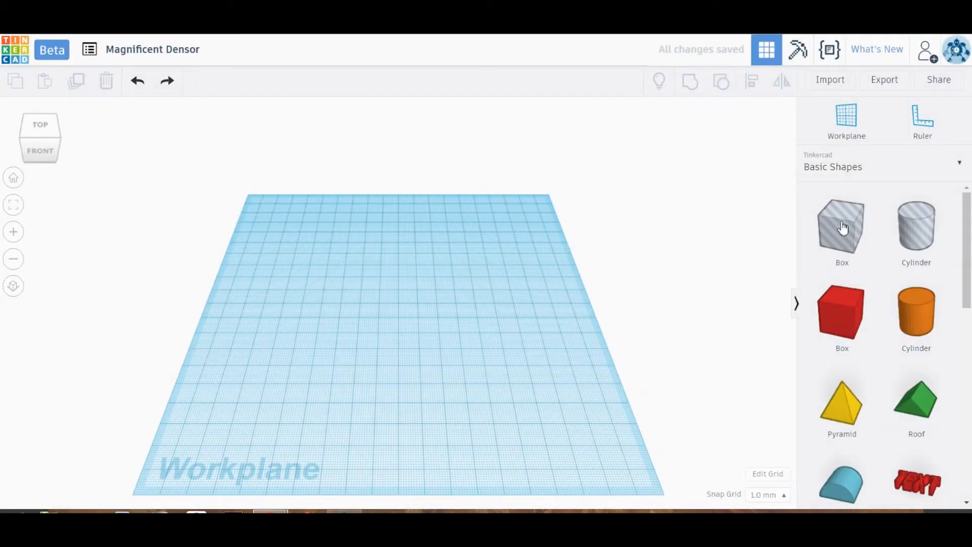
Step: Place a red box on the workplane with the ruler showing its dimensions
{"action": "left_click", "coordinate": [842, 313]}
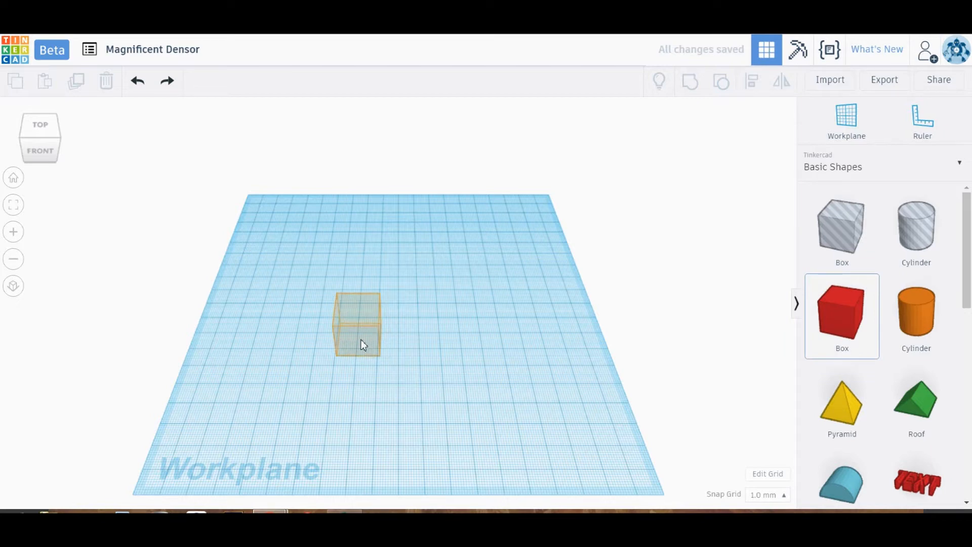
{"action": "left_click", "coordinate": [356, 322]}
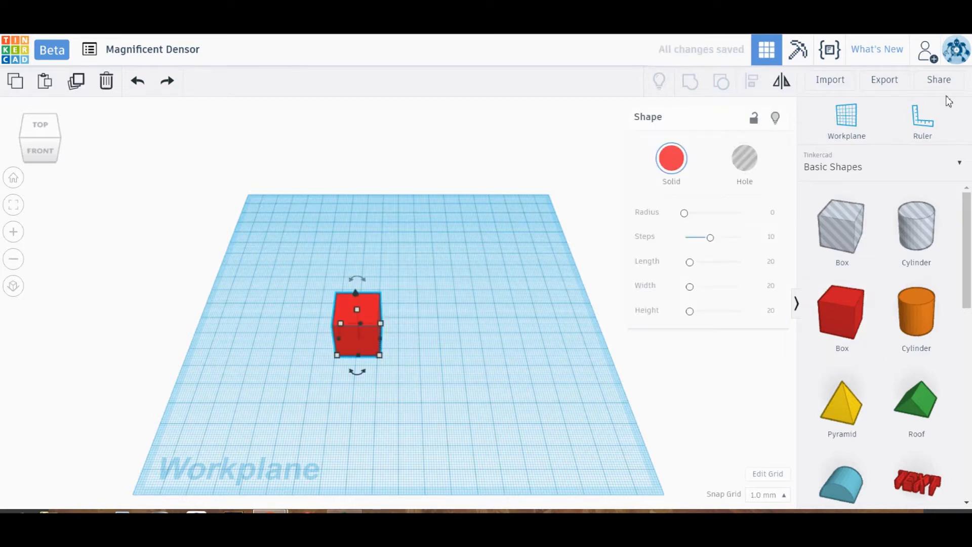
{"action": "left_click", "coordinate": [921, 117]}
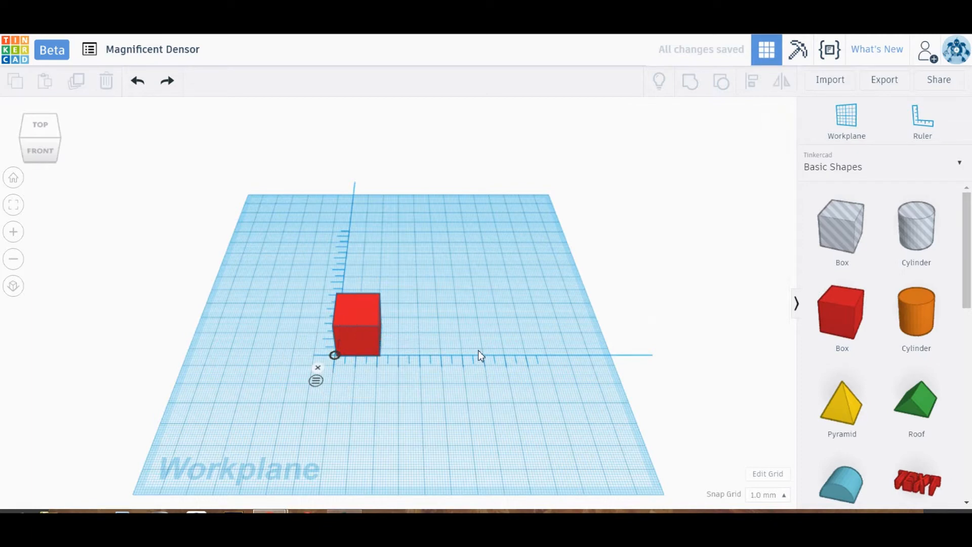
{"action": "left_click", "coordinate": [356, 325]}
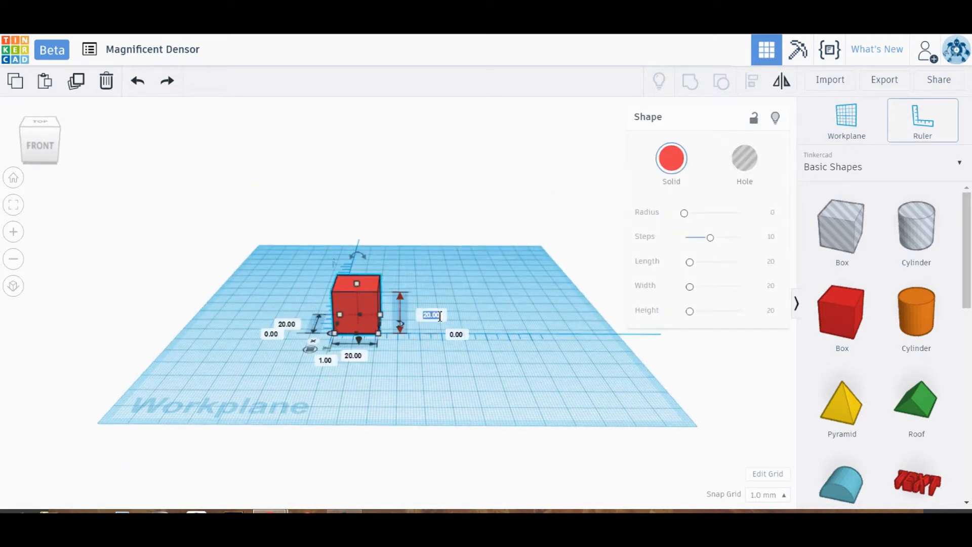
{"action": "mouse_move", "coordinate": [445, 319]}
{"action": "type", "text": "5"}
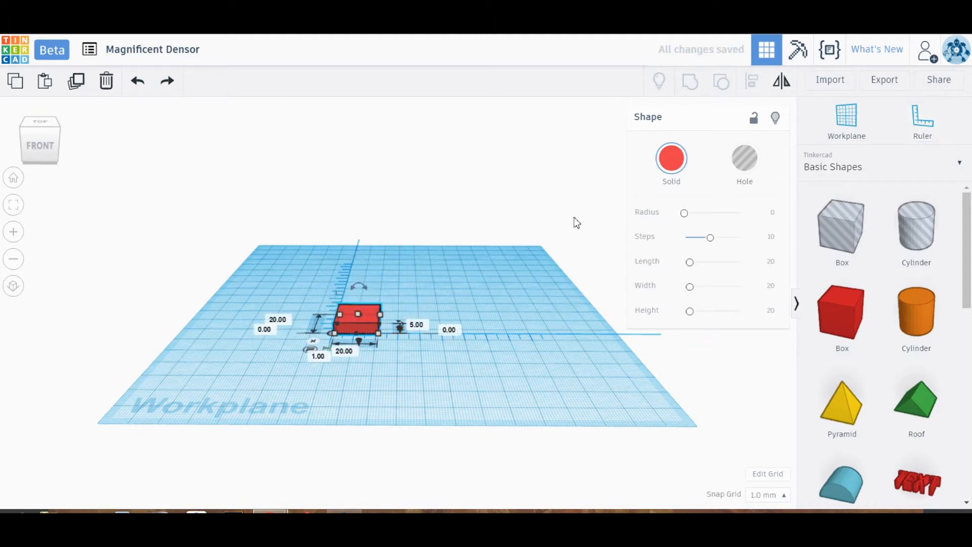
Step: Size the box to 50 by 35 mm and 5 mm tall
{"action": "left_click", "coordinate": [534, 322]}
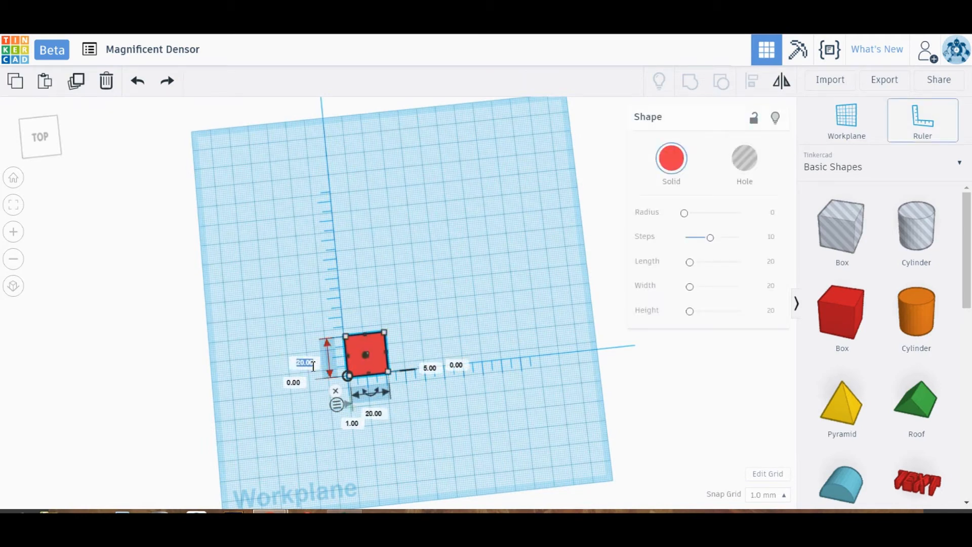
{"action": "type", "text": "50"}
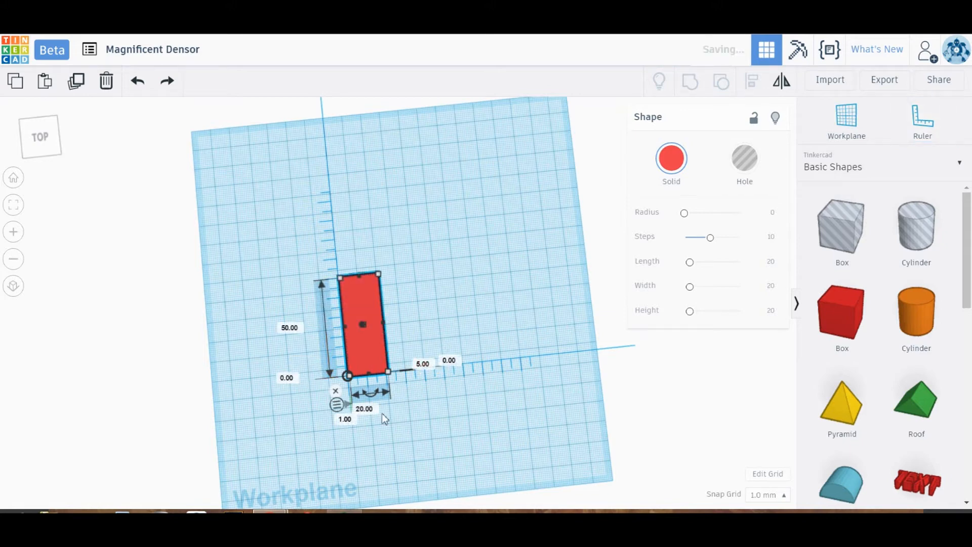
{"action": "left_click", "coordinate": [363, 410]}
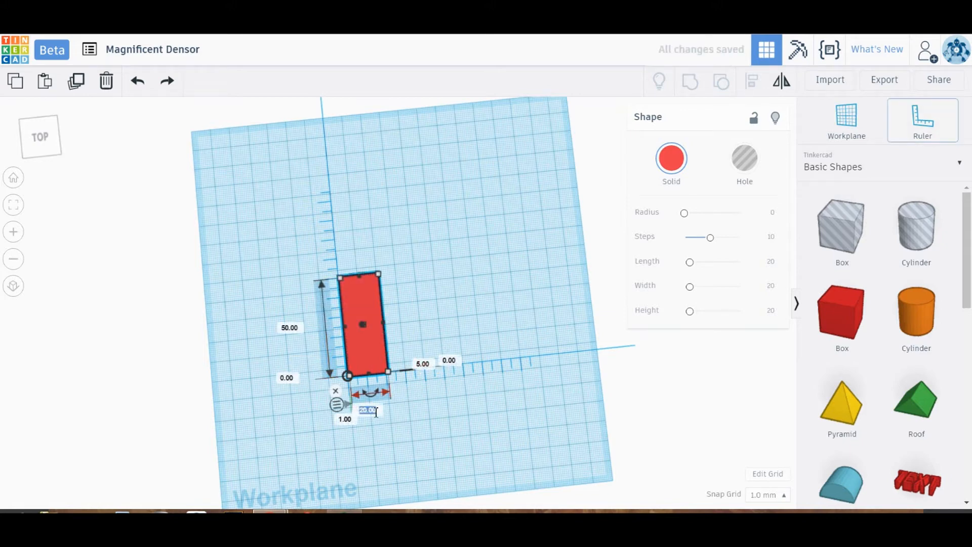
{"action": "left_click", "coordinate": [548, 164]}
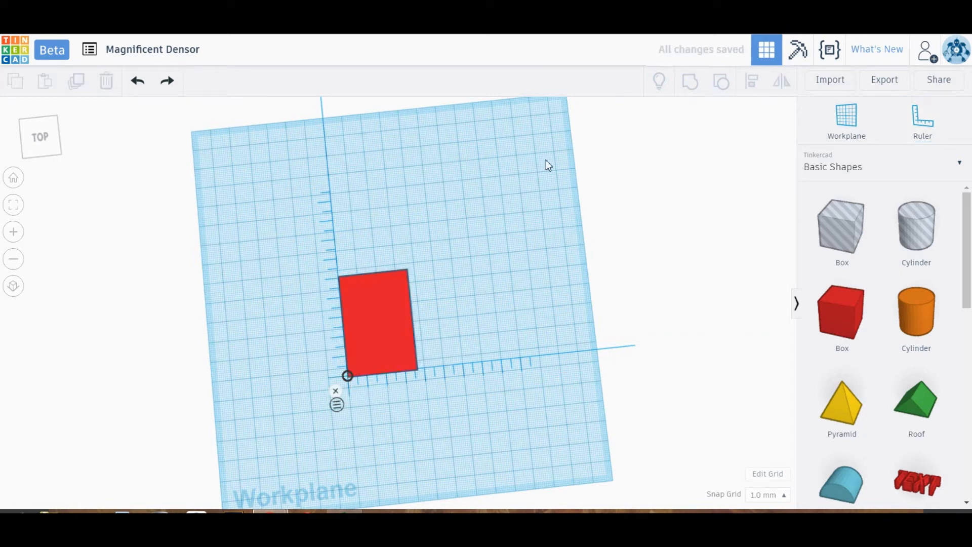
{"action": "left_click", "coordinate": [377, 322]}
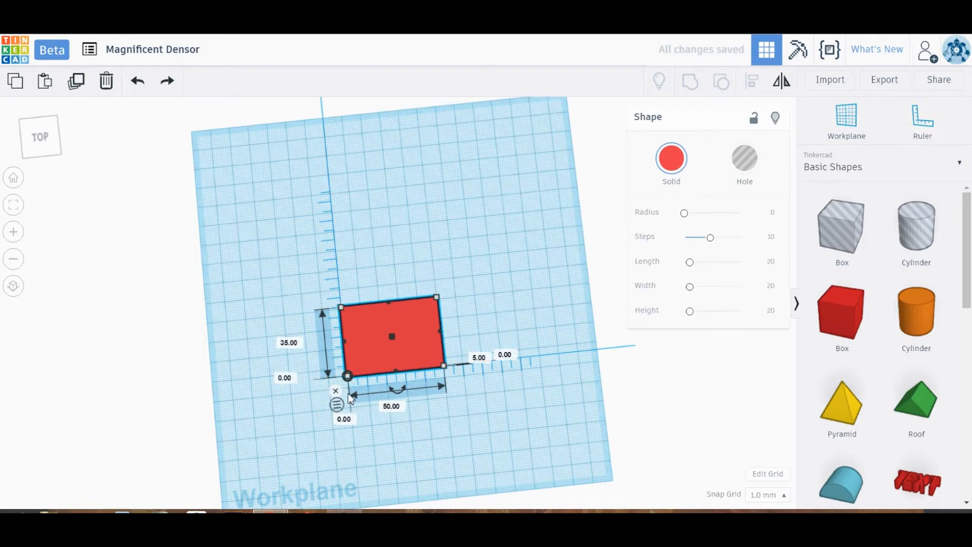
{"action": "mouse_move", "coordinate": [500, 425]}
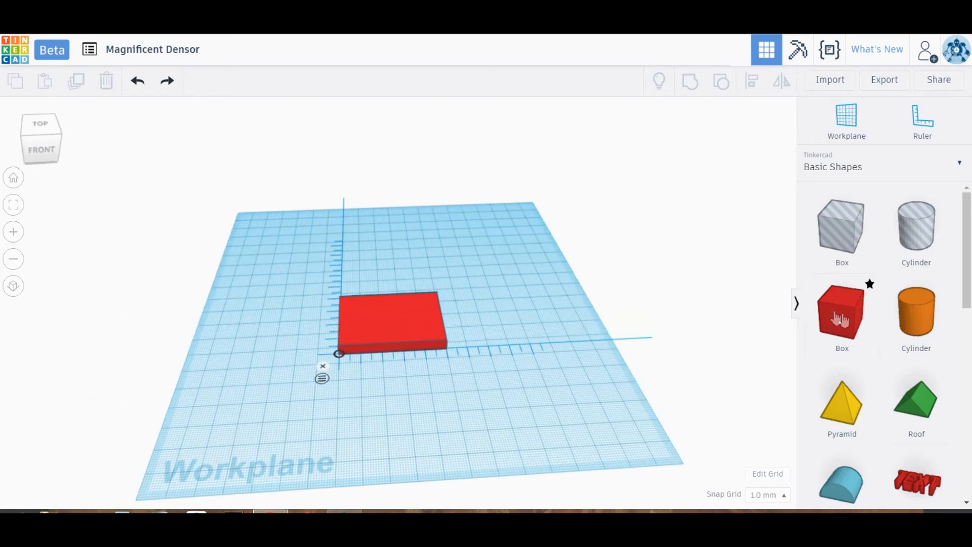
{"action": "mouse_move", "coordinate": [862, 319]}
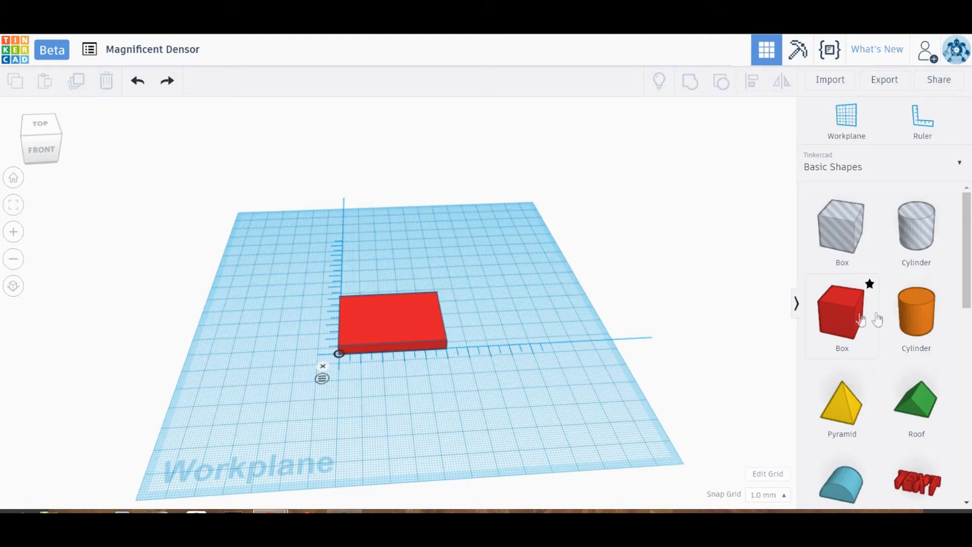
Step: Add a 35 mm orange cylinder positioned at -17.5 and 0 on the box's left edge
{"action": "left_click", "coordinate": [916, 312]}
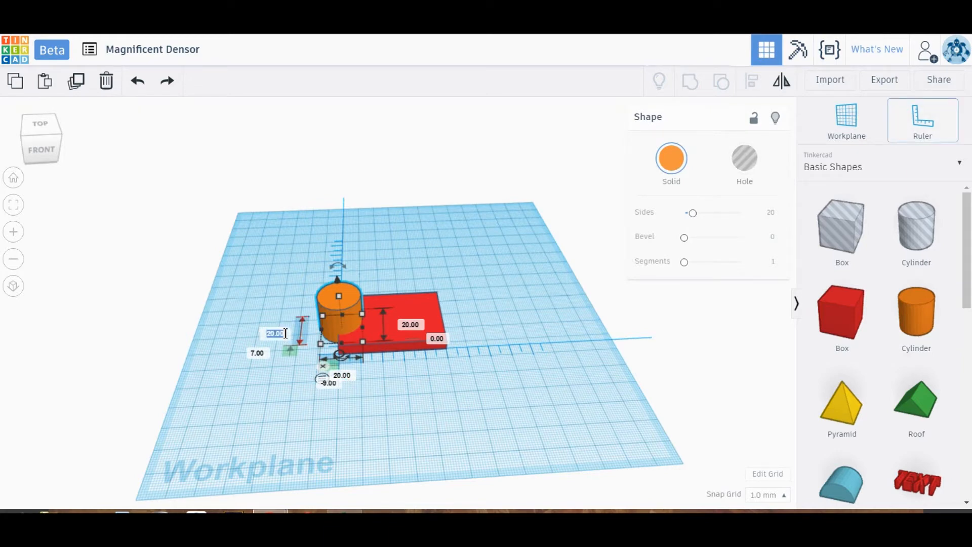
{"action": "type", "text": "35"}
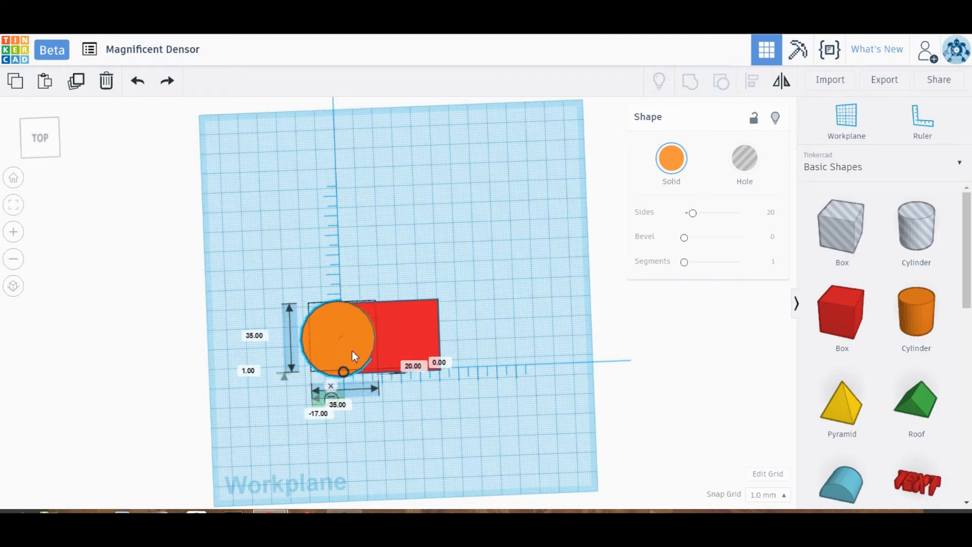
{"action": "left_click", "coordinate": [339, 338]}
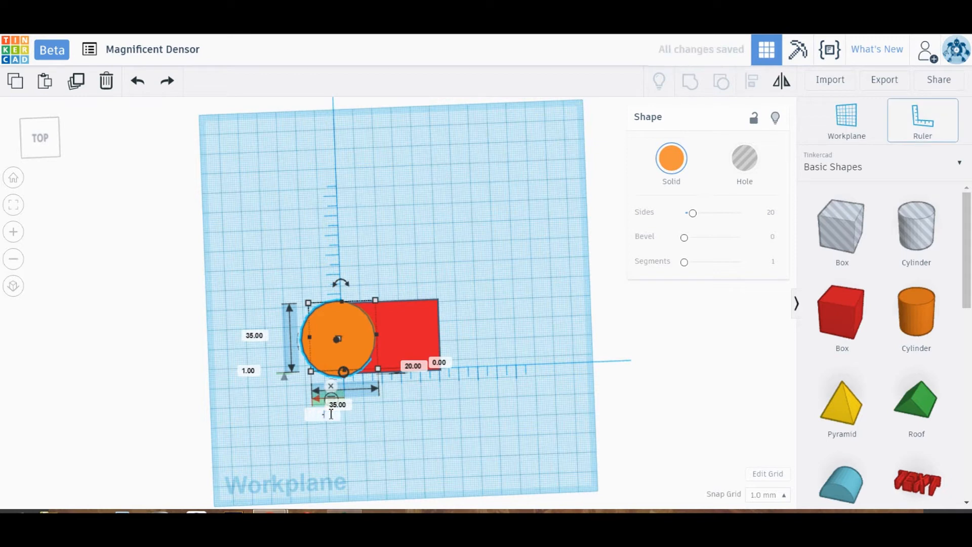
{"action": "type", "text": "-17.50"}
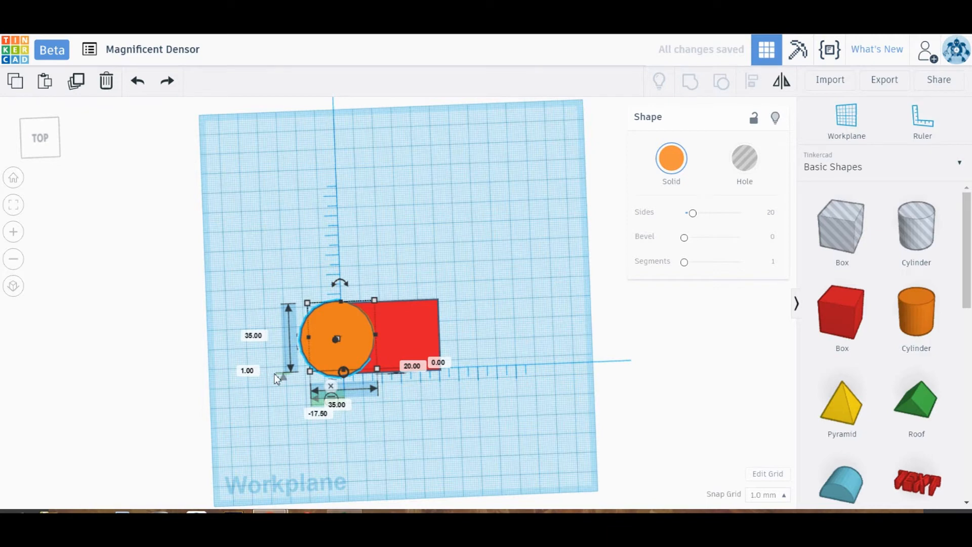
{"action": "left_click", "coordinate": [252, 370]}
{"action": "type", "text": "0"}
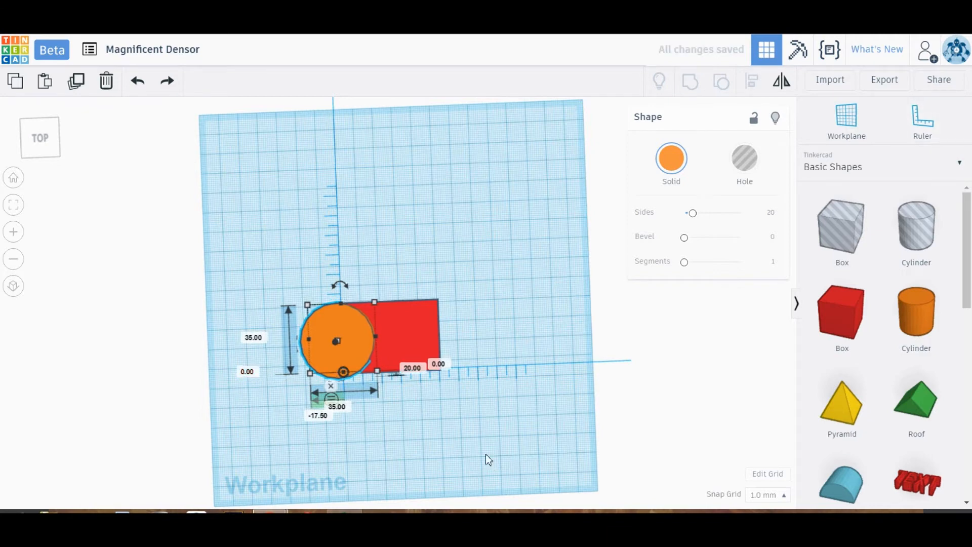
Step: Set the cylinder's height to 5 mm to match the box
{"action": "left_click_drag", "start_coordinate": [490, 459], "coordinate": [567, 359]}
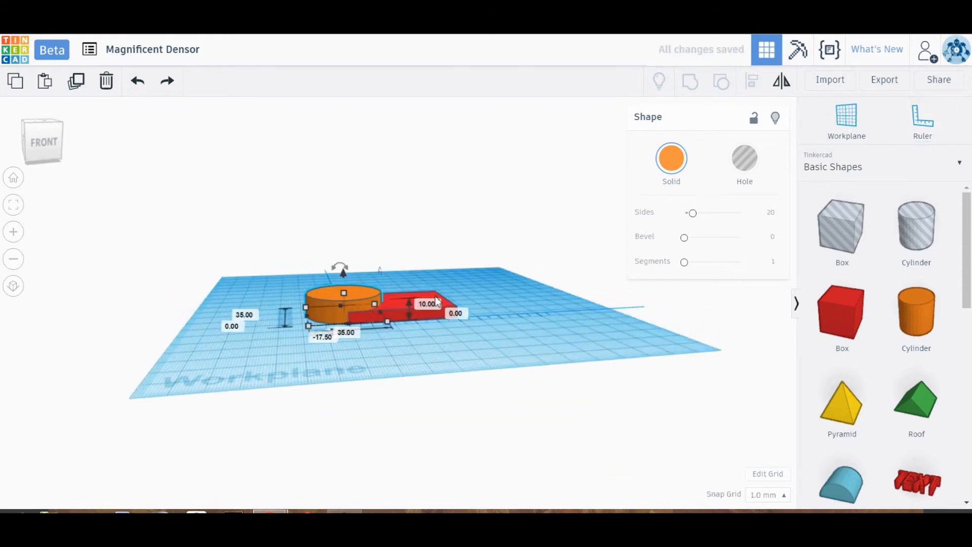
{"action": "left_click", "coordinate": [922, 121]}
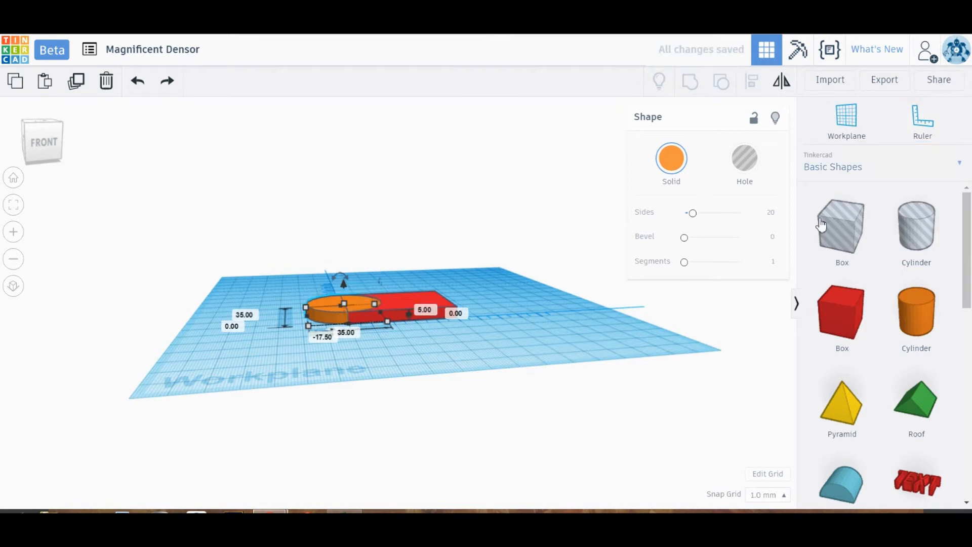
{"action": "left_click", "coordinate": [426, 241]}
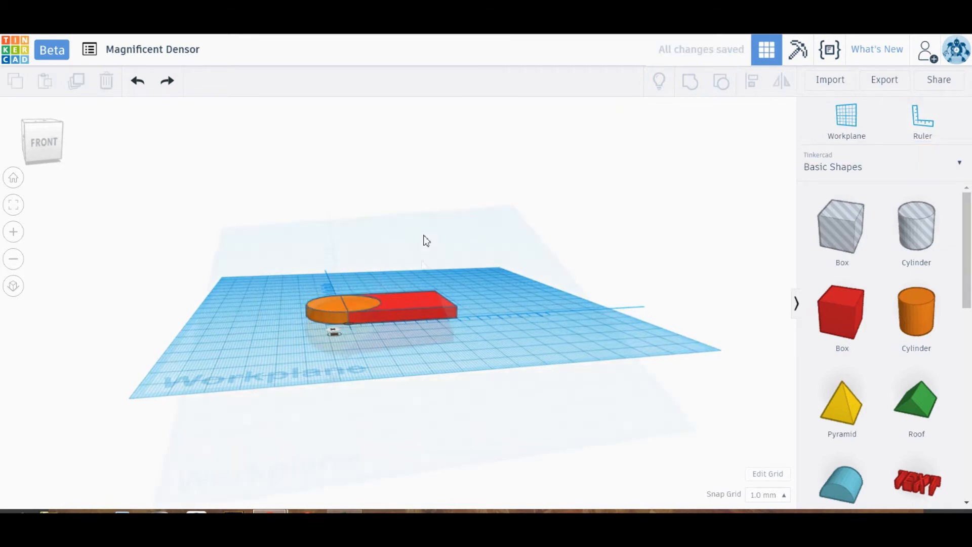
Step: Group the box and cylinder, then place a hole cylinder on the rounded end
{"action": "left_click", "coordinate": [344, 316]}
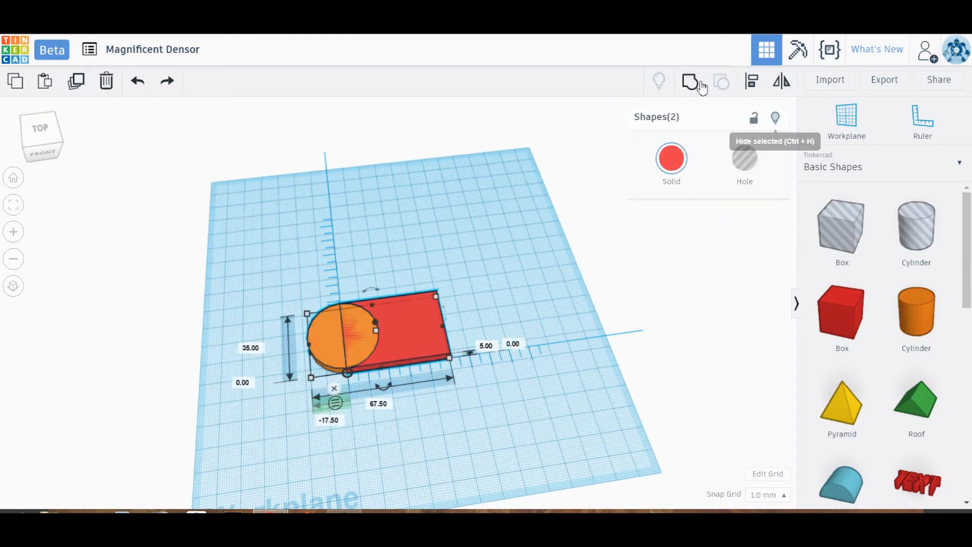
{"action": "left_click", "coordinate": [690, 81]}
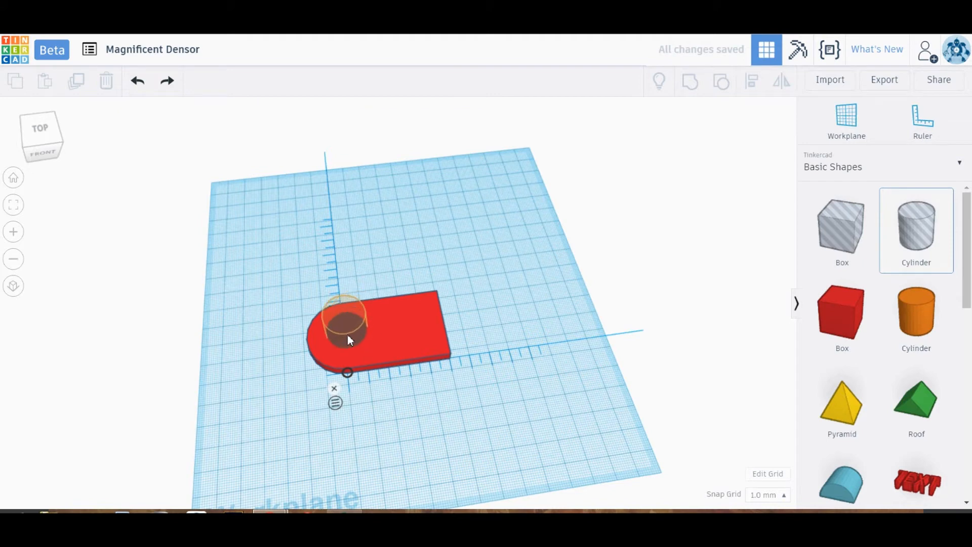
{"action": "left_click", "coordinate": [344, 322]}
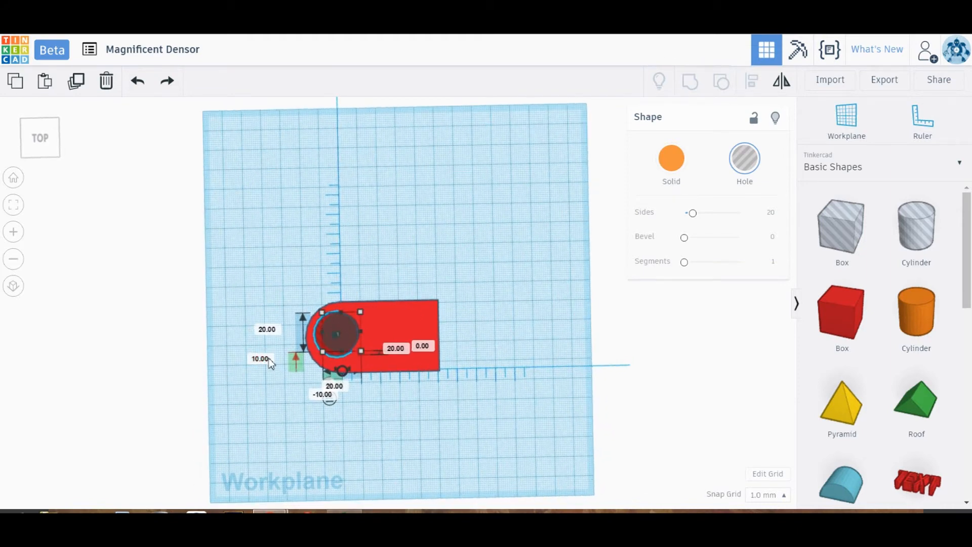
Step: Offset the hole 7.5 mm from the edge and merge it into the red bar
{"action": "left_click", "coordinate": [260, 358]}
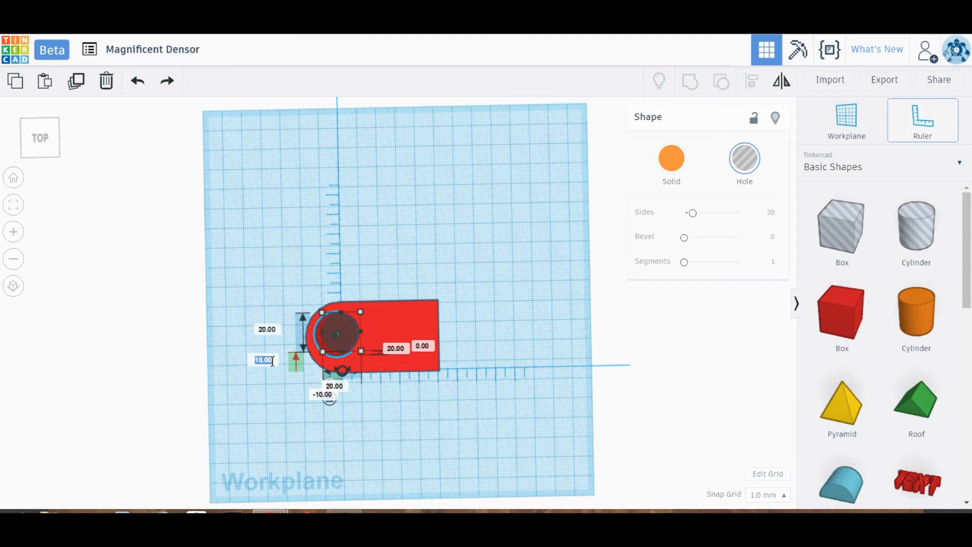
{"action": "type", "text": "7.5"}
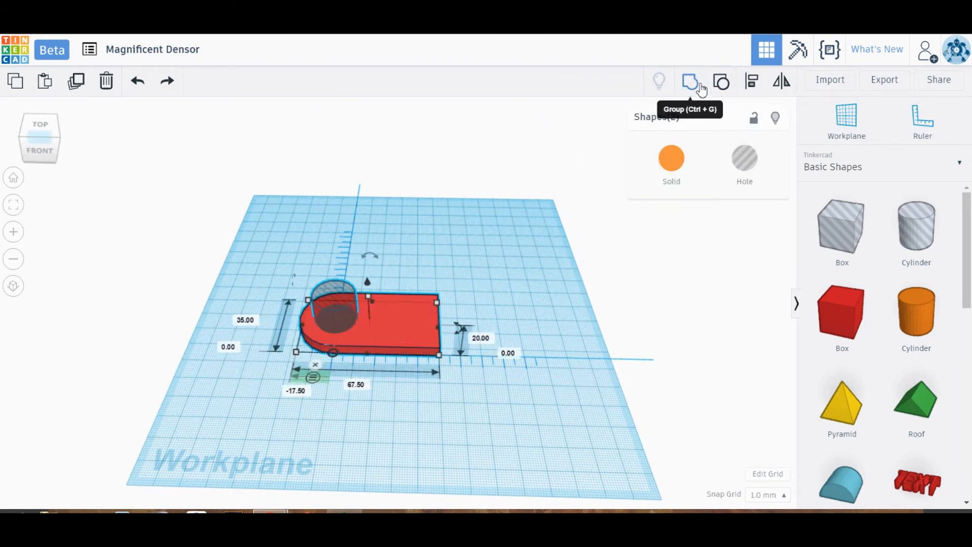
{"action": "left_click", "coordinate": [690, 81]}
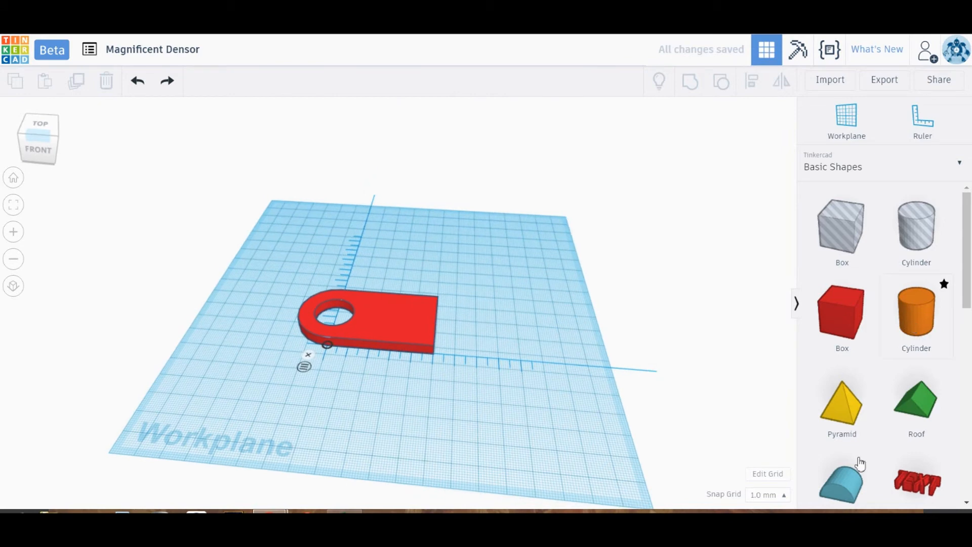
{"action": "mouse_move", "coordinate": [923, 318]}
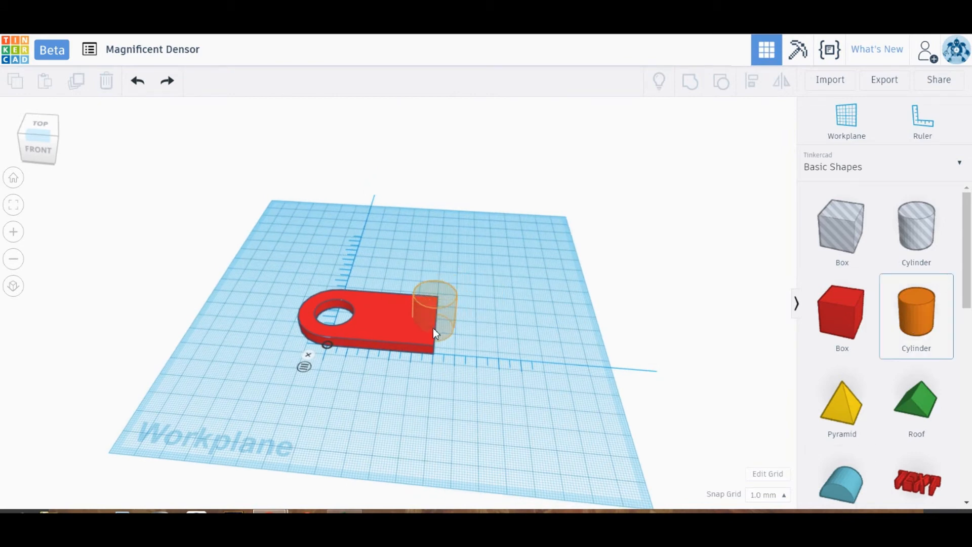
Step: Add a cylinder at the bar's flat end, positioned 32.2 mm from the origin, to round it off
{"action": "left_click", "coordinate": [434, 309]}
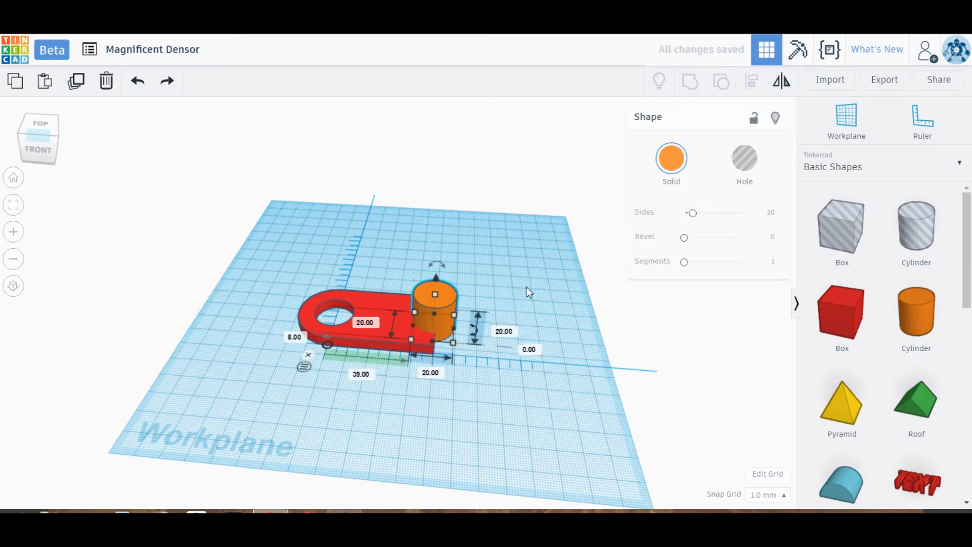
{"action": "left_click", "coordinate": [40, 122]}
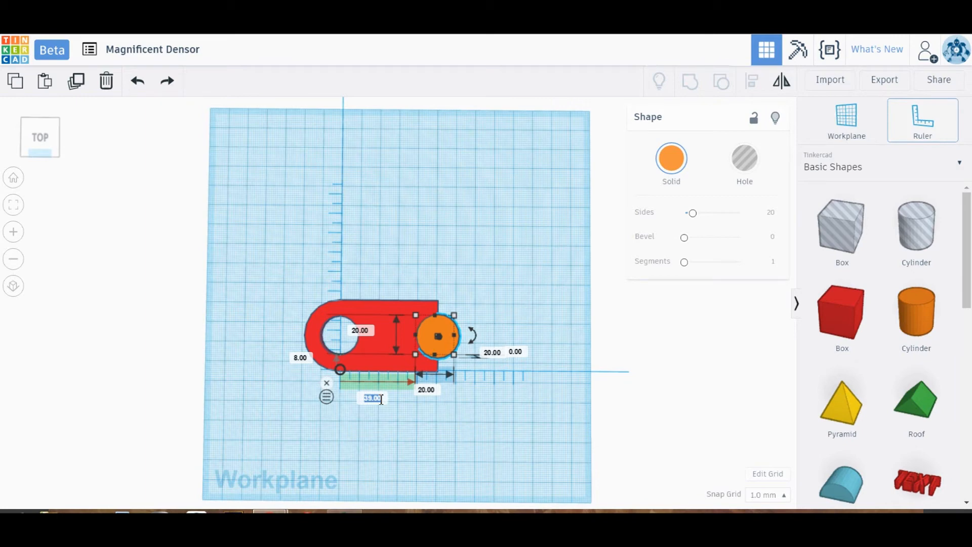
{"action": "mouse_move", "coordinate": [389, 397]}
{"action": "type", "text": "35"}
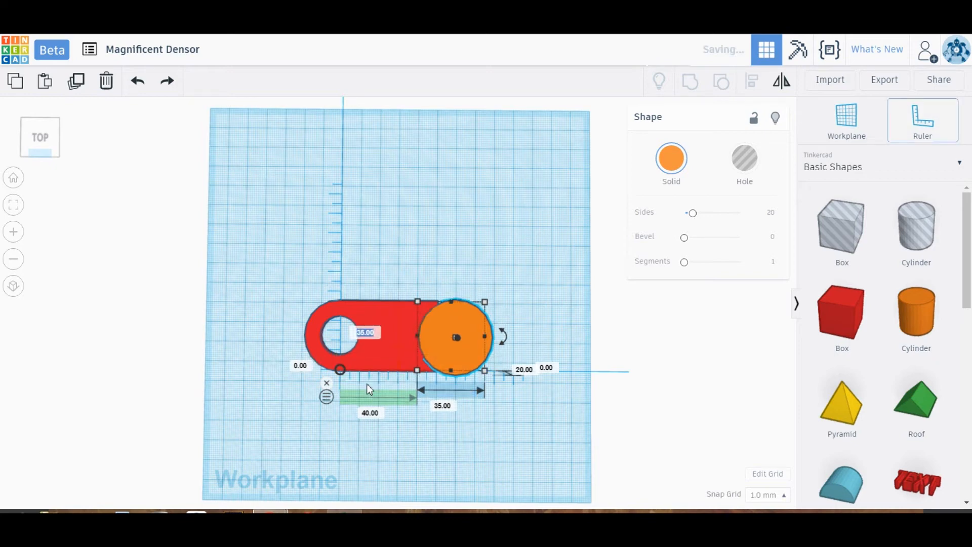
{"action": "left_click", "coordinate": [370, 413]}
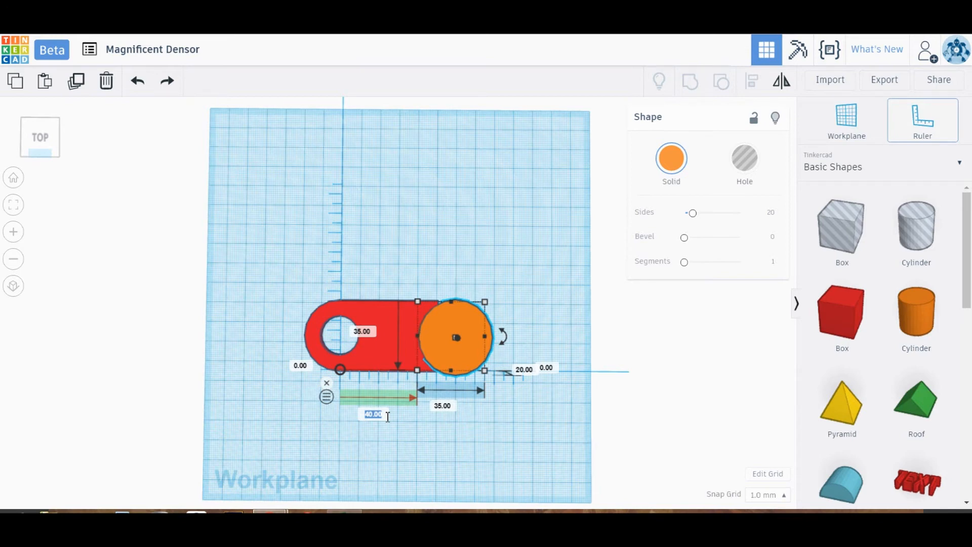
{"action": "type", "text": "32.2"}
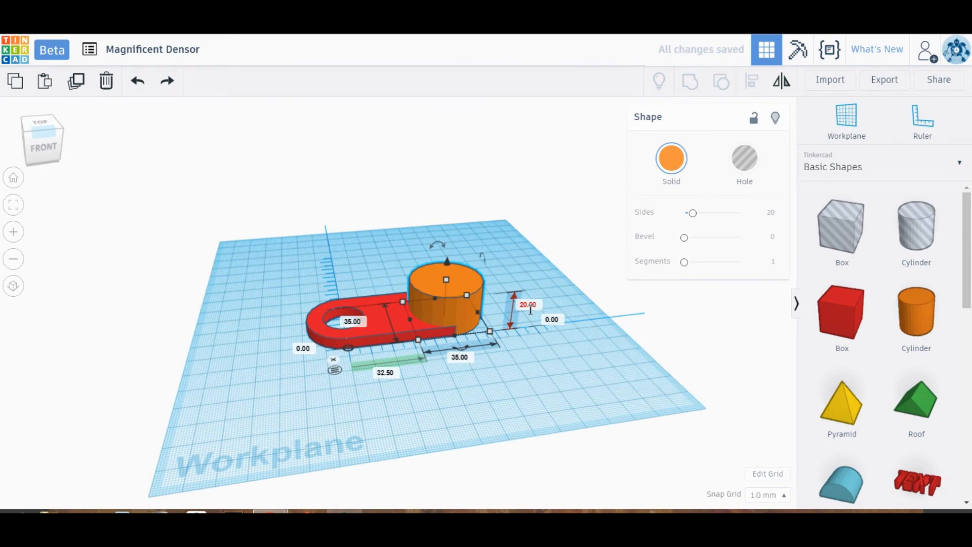
{"action": "left_click_drag", "start_coordinate": [514, 297], "coordinate": [513, 318]}
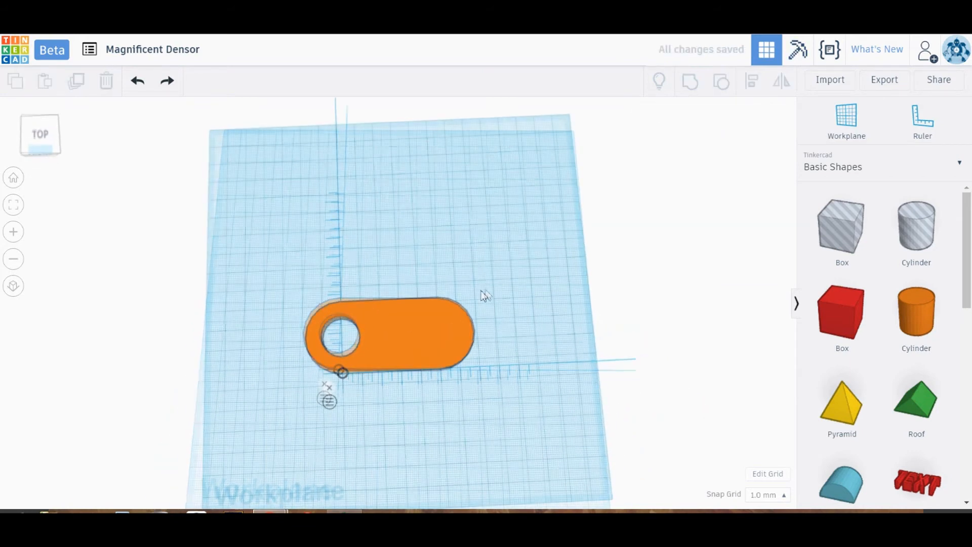
Step: Place a 3D text shape from the Text library onto the middle of the tag
{"action": "left_click", "coordinate": [960, 163]}
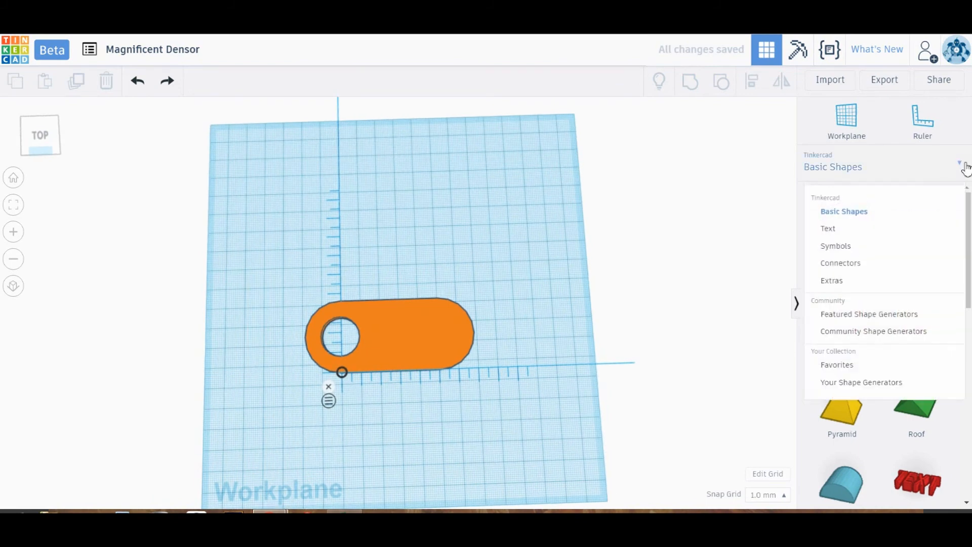
{"action": "left_click", "coordinate": [827, 228]}
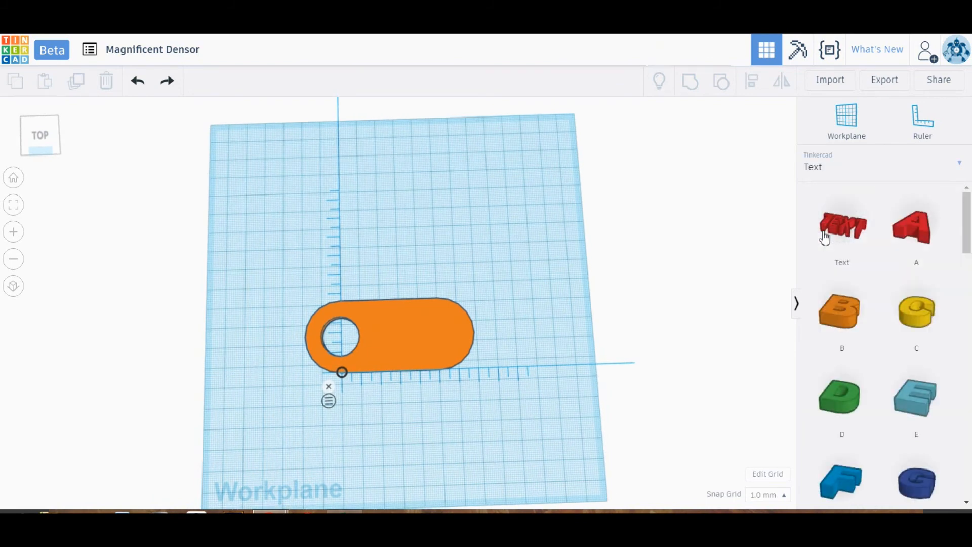
{"action": "left_click", "coordinate": [842, 230]}
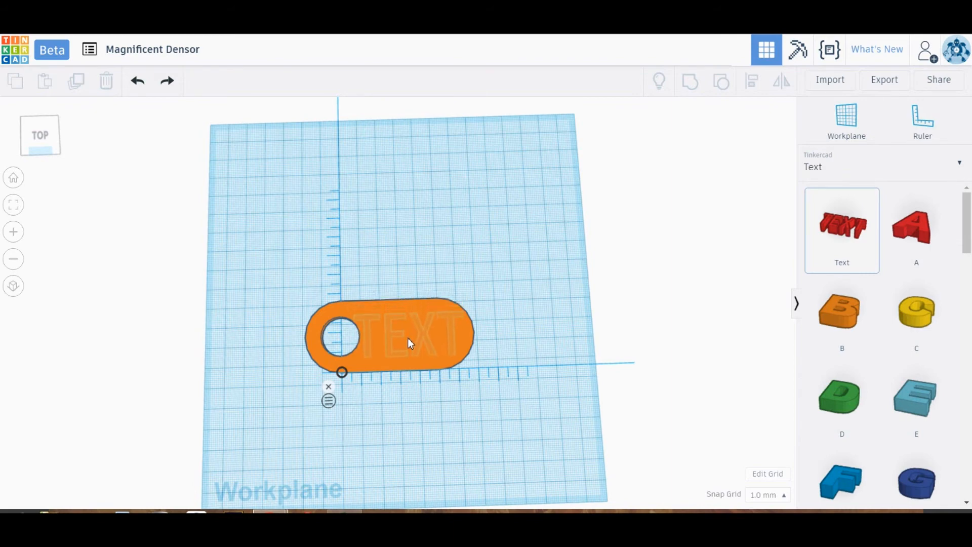
{"action": "left_click", "coordinate": [409, 335]}
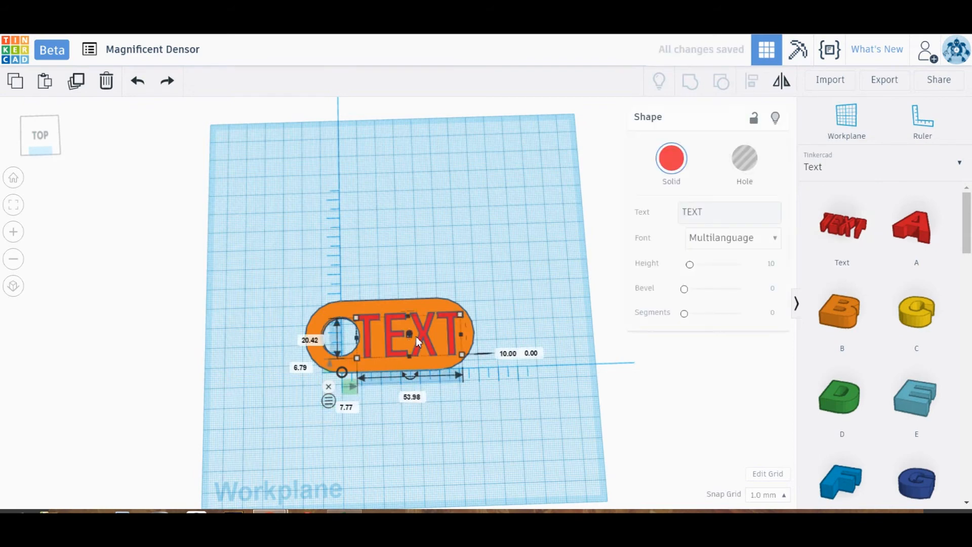
Step: Change the text shape's words from TEXT to 3DPC
{"action": "left_click", "coordinate": [729, 212]}
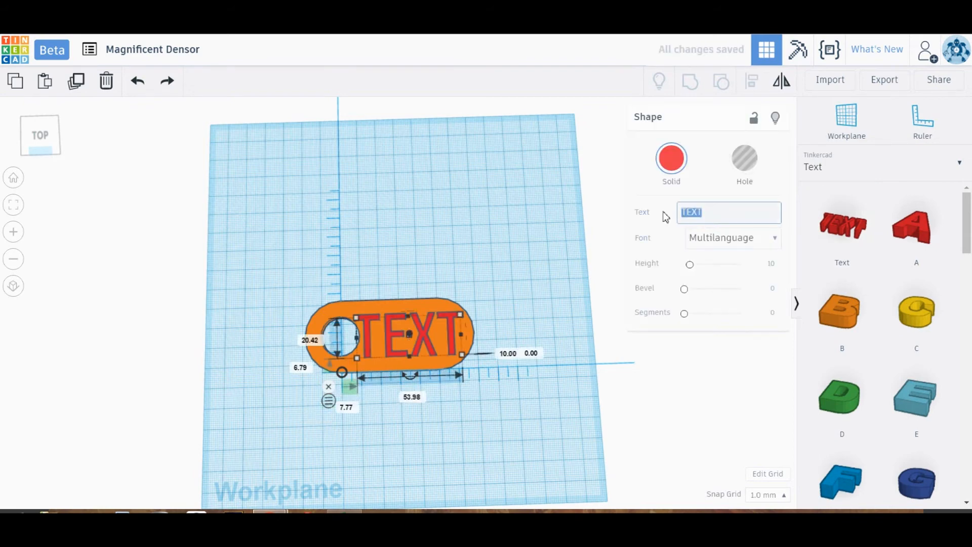
{"action": "type", "text": "3"}
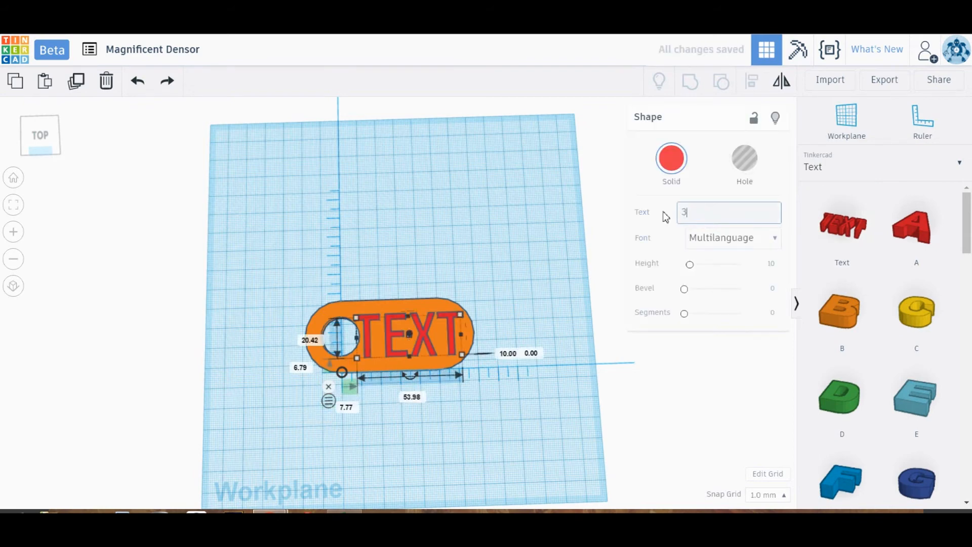
{"action": "type", "text": "DPQ"}
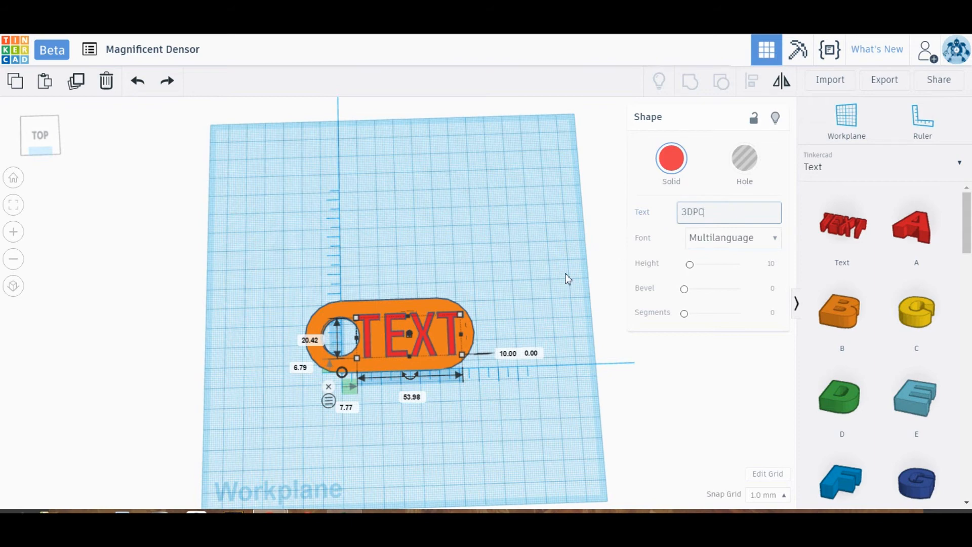
{"action": "type", "text": "3DPC"}
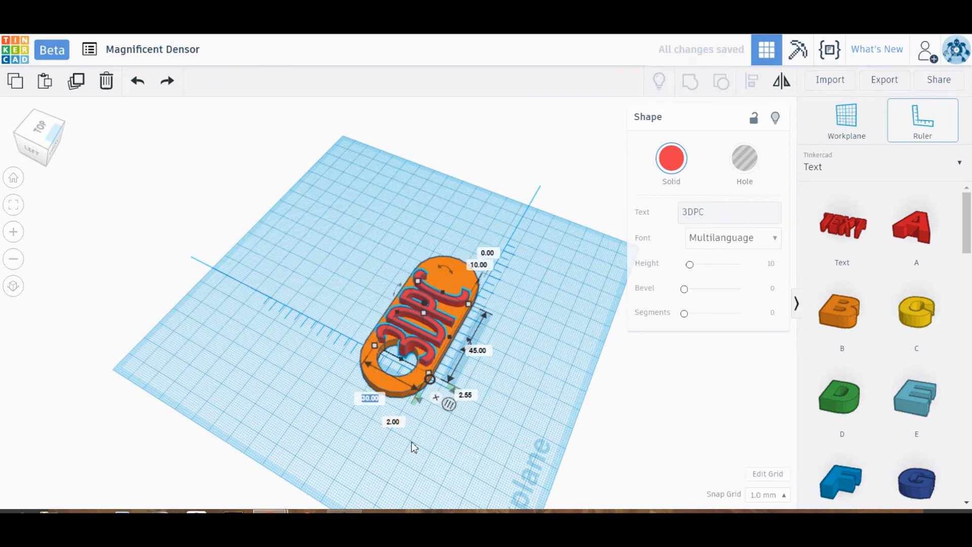
Step: Resize the 3DPC text to 45 by 30 mm beside the hole, viewed from above
{"action": "left_click", "coordinate": [393, 421]}
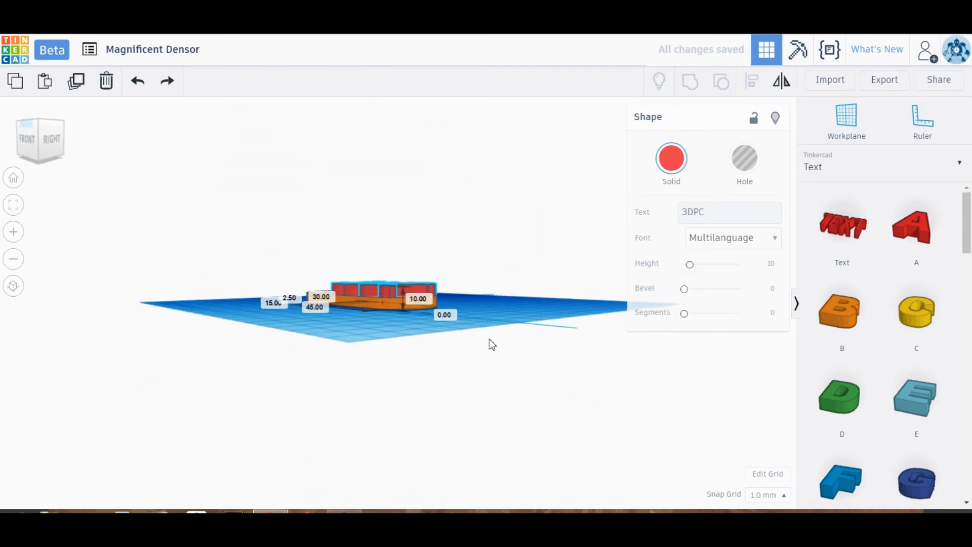
{"action": "left_click", "coordinate": [922, 120]}
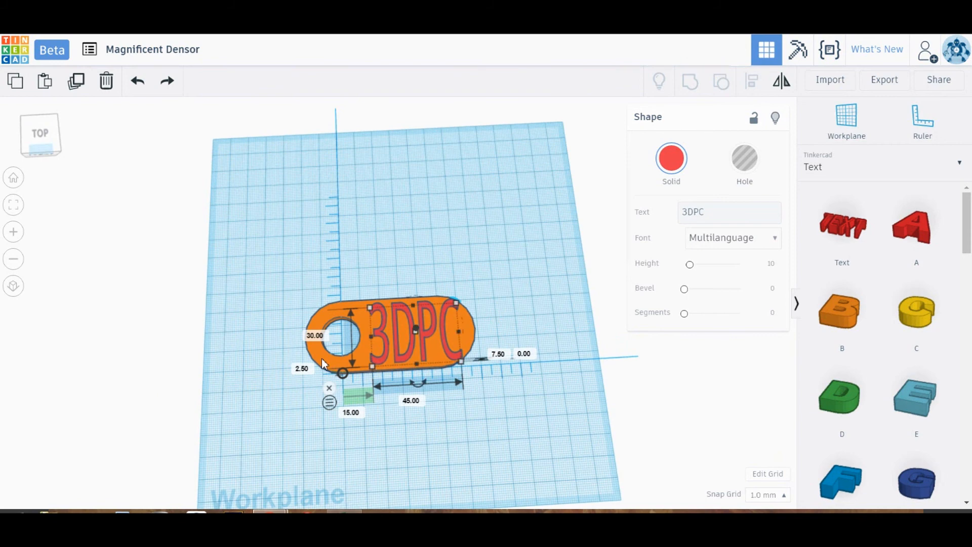
Step: Group the 3DPC text and tag into one red keychain and inspect it
{"action": "left_click", "coordinate": [689, 81]}
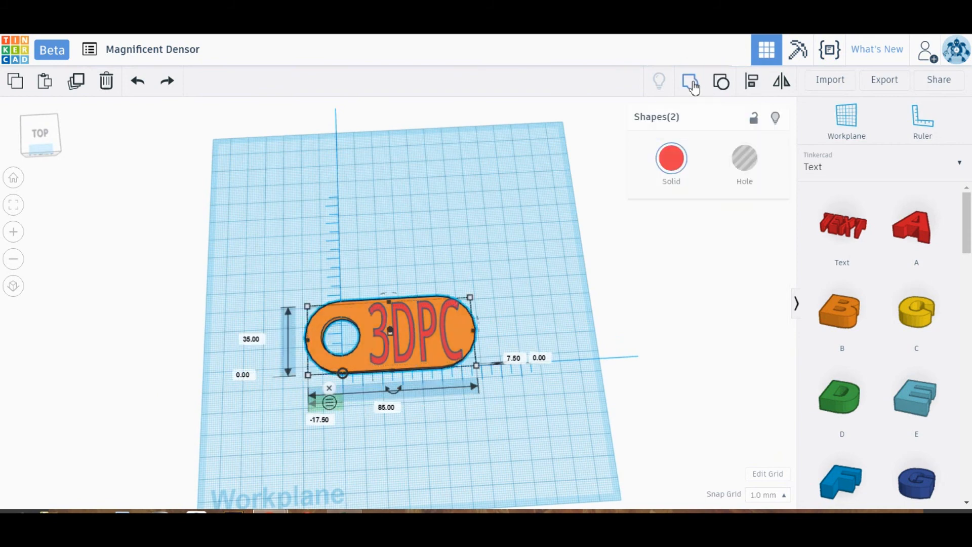
{"action": "left_click", "coordinate": [692, 81]}
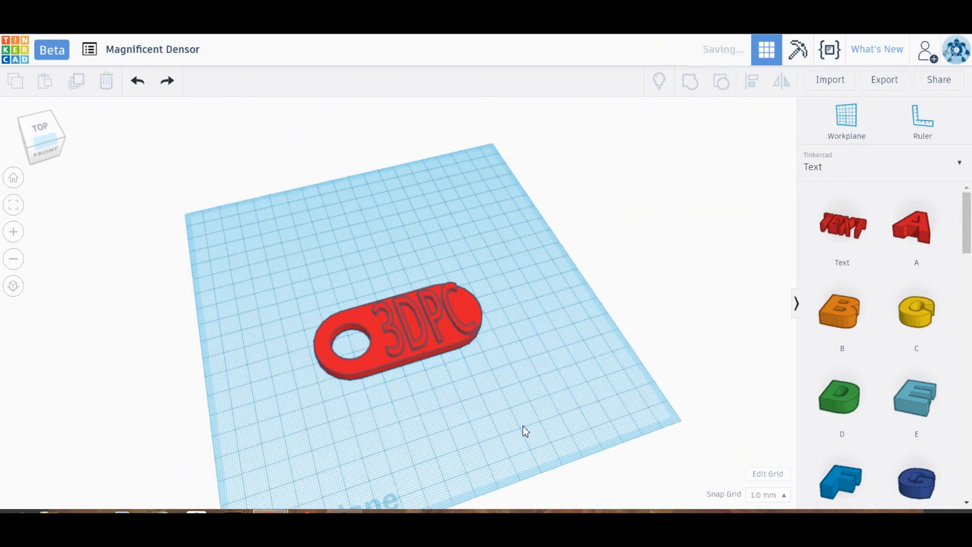
{"action": "left_click_drag", "start_coordinate": [524, 431], "coordinate": [371, 441]}
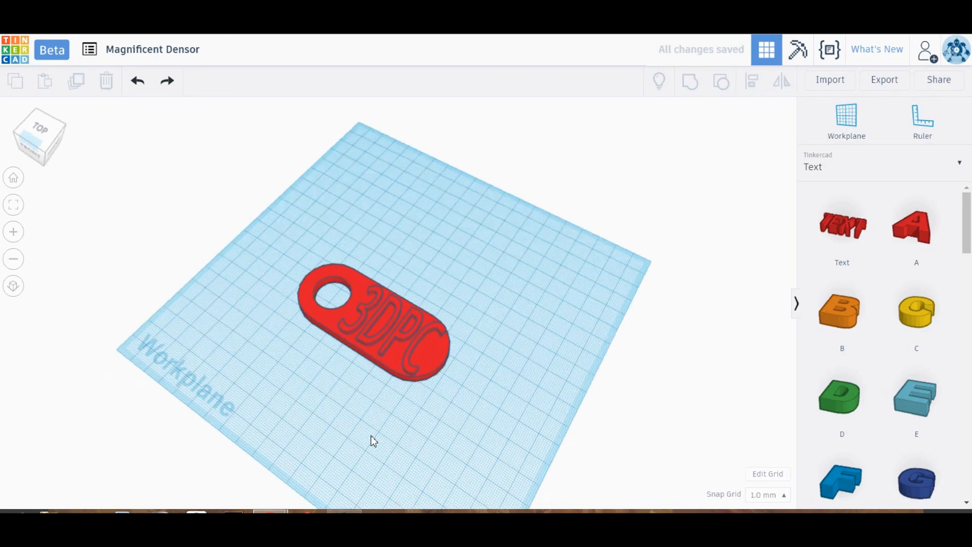